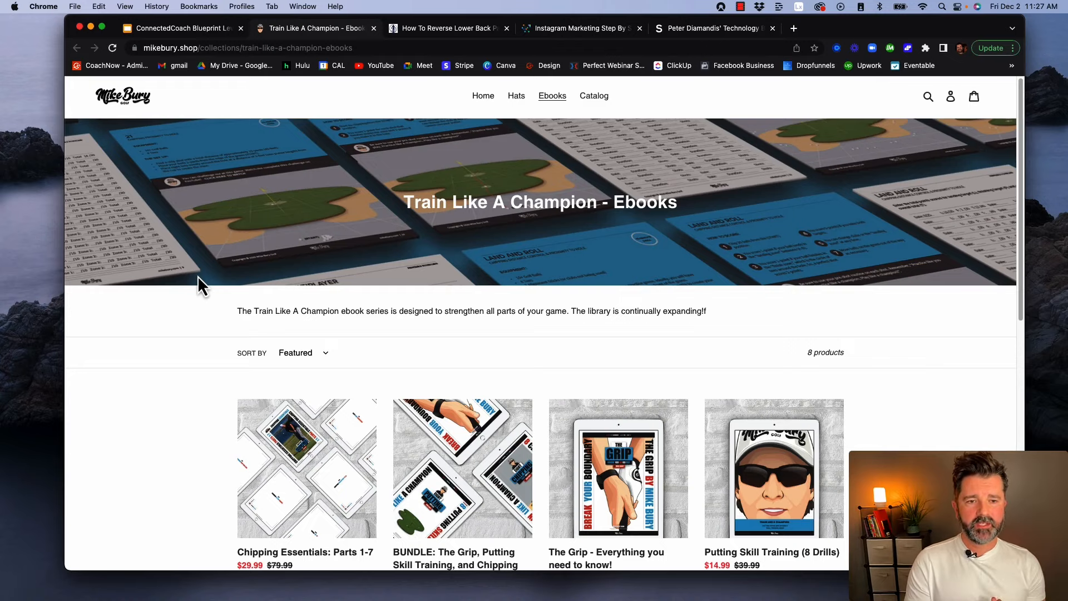
{"action": "mouse_move", "coordinate": [207, 333]}
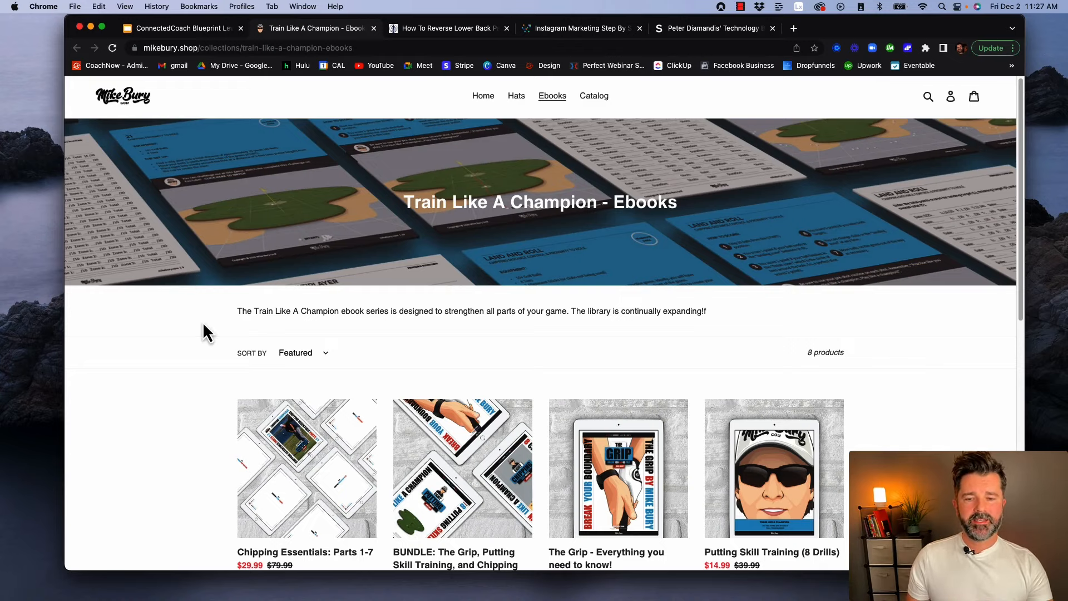
{"action": "scroll", "scroll_direction": "down", "scroll_amount": 3}
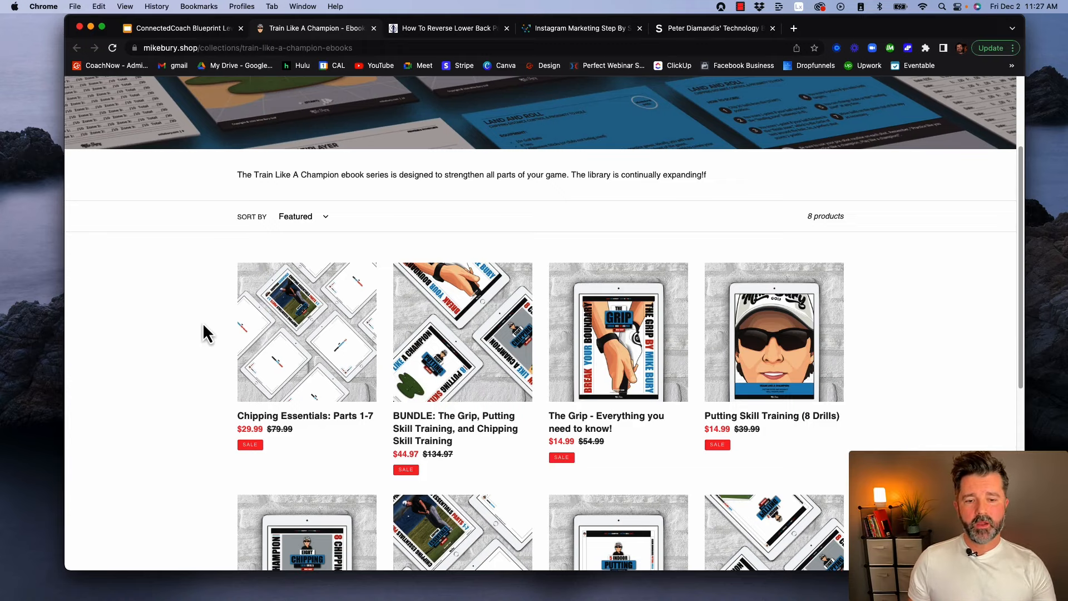
{"action": "scroll", "scroll_direction": "down", "scroll_amount": 3}
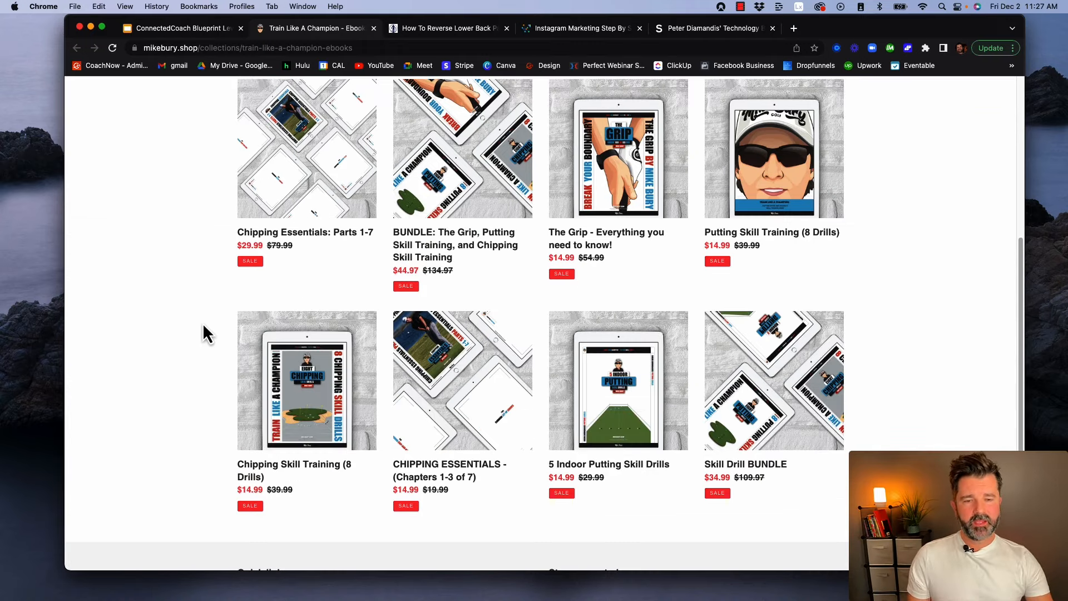
{"action": "mouse_move", "coordinate": [266, 221]}
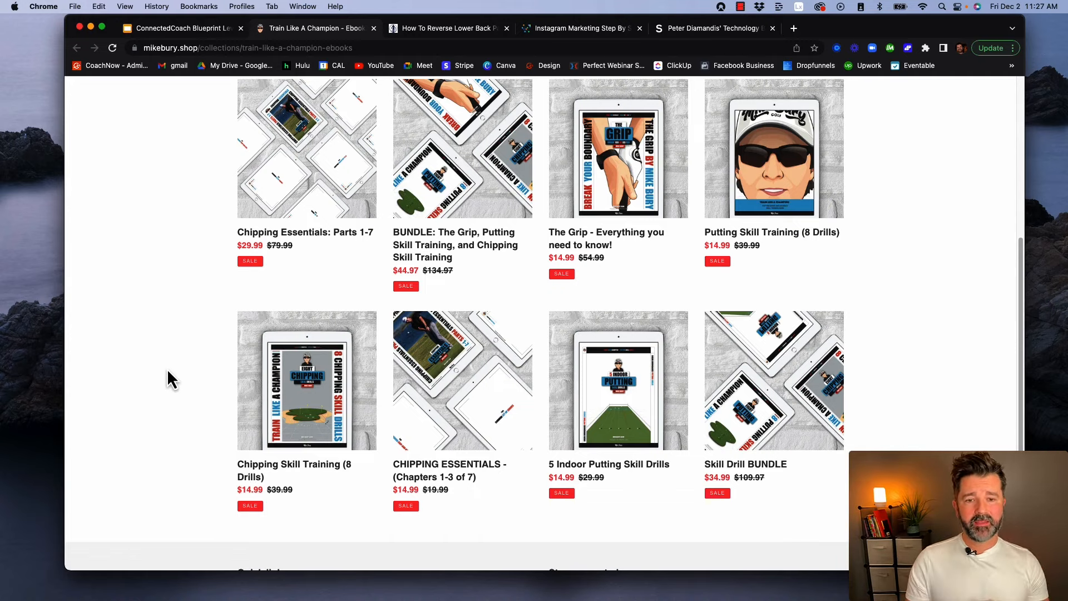
{"action": "mouse_move", "coordinate": [169, 379]}
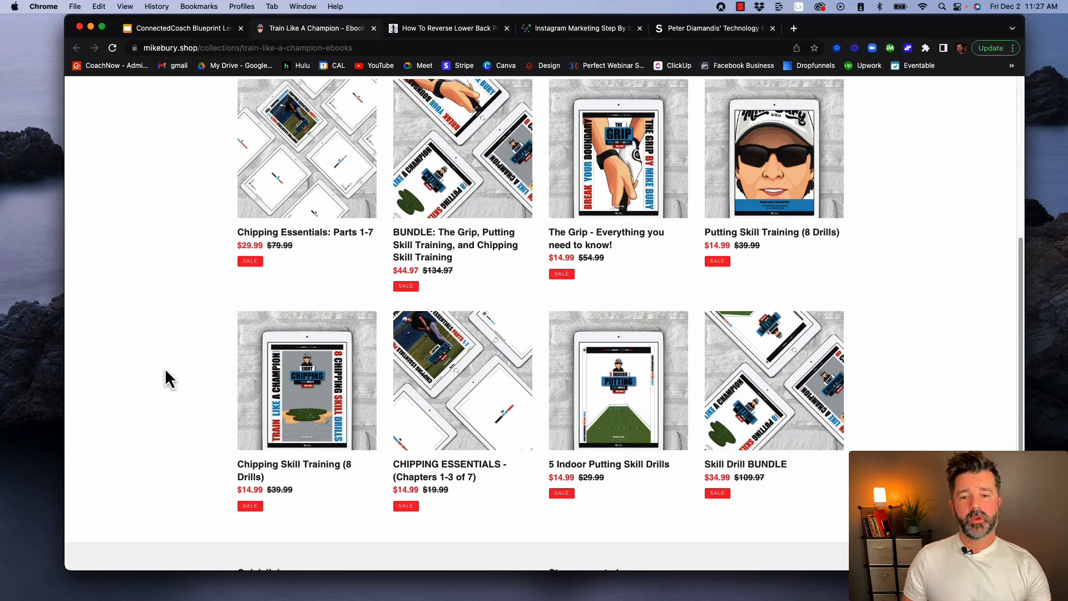
{"action": "mouse_move", "coordinate": [204, 373]}
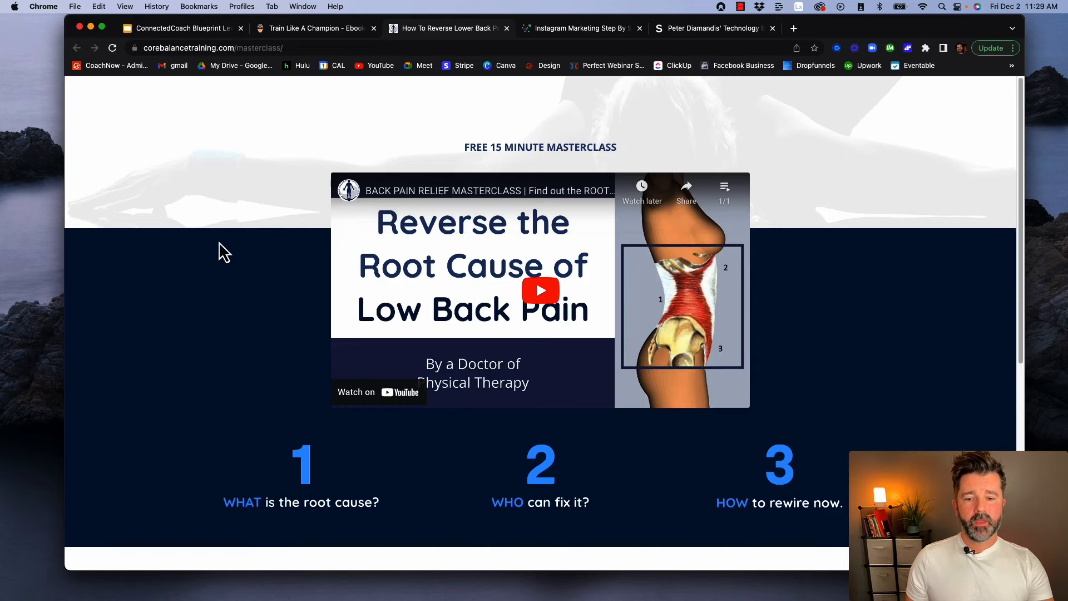
{"action": "scroll", "scroll_direction": "down", "scroll_amount": 3}
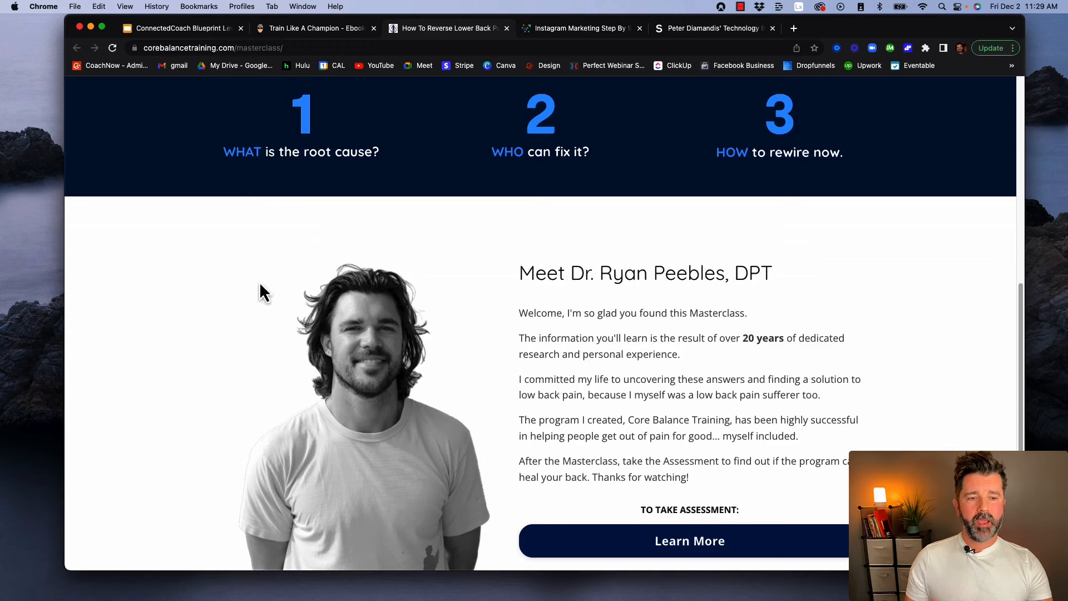
{"action": "mouse_move", "coordinate": [273, 301]}
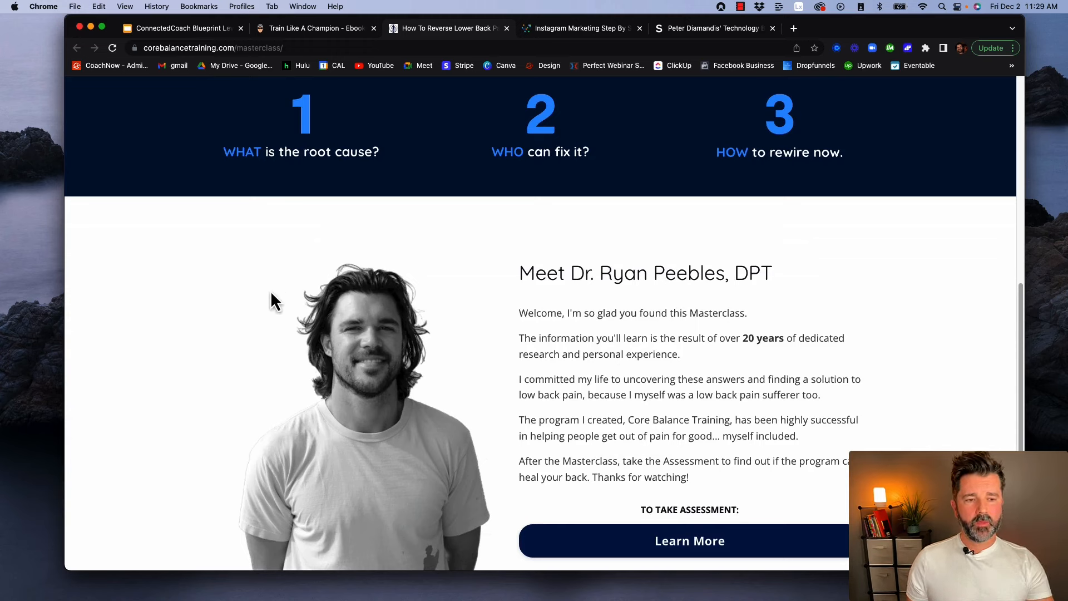
{"action": "mouse_move", "coordinate": [425, 320]}
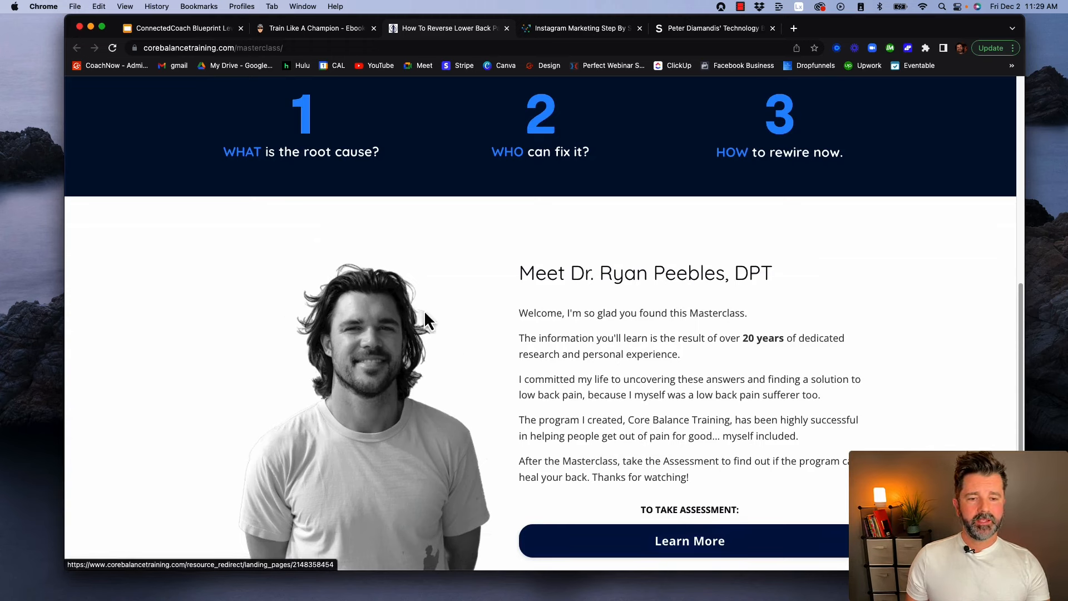
{"action": "mouse_move", "coordinate": [296, 251]}
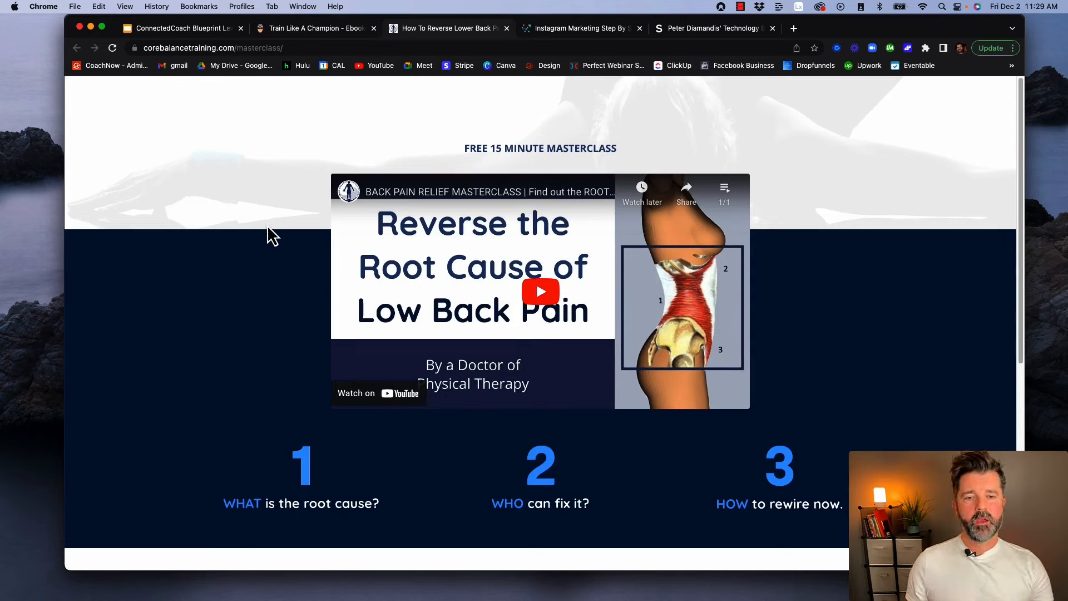
{"action": "mouse_move", "coordinate": [270, 255]}
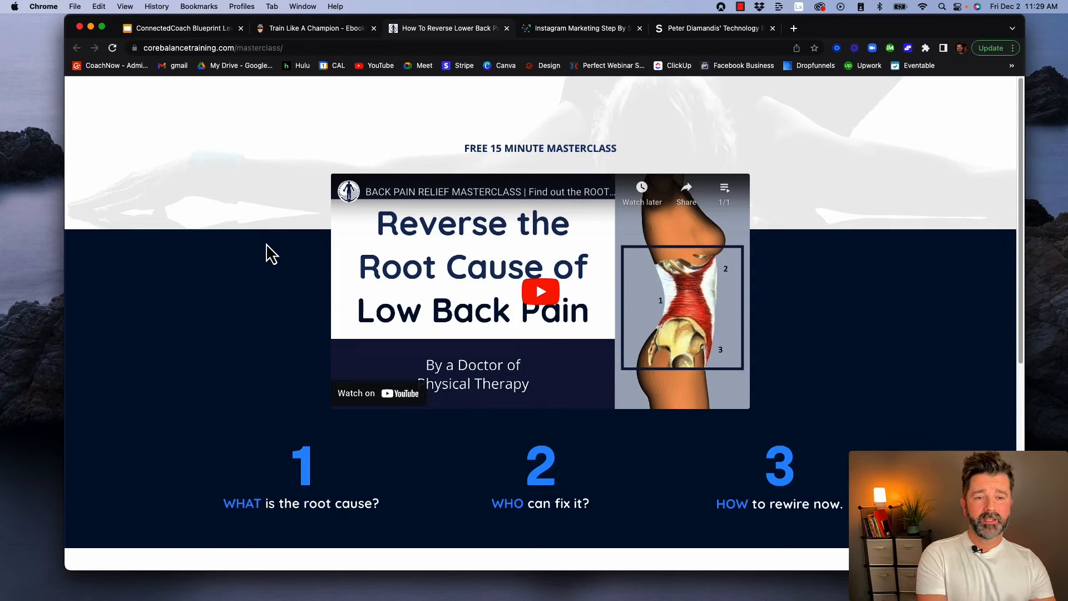
{"action": "mouse_move", "coordinate": [309, 266]}
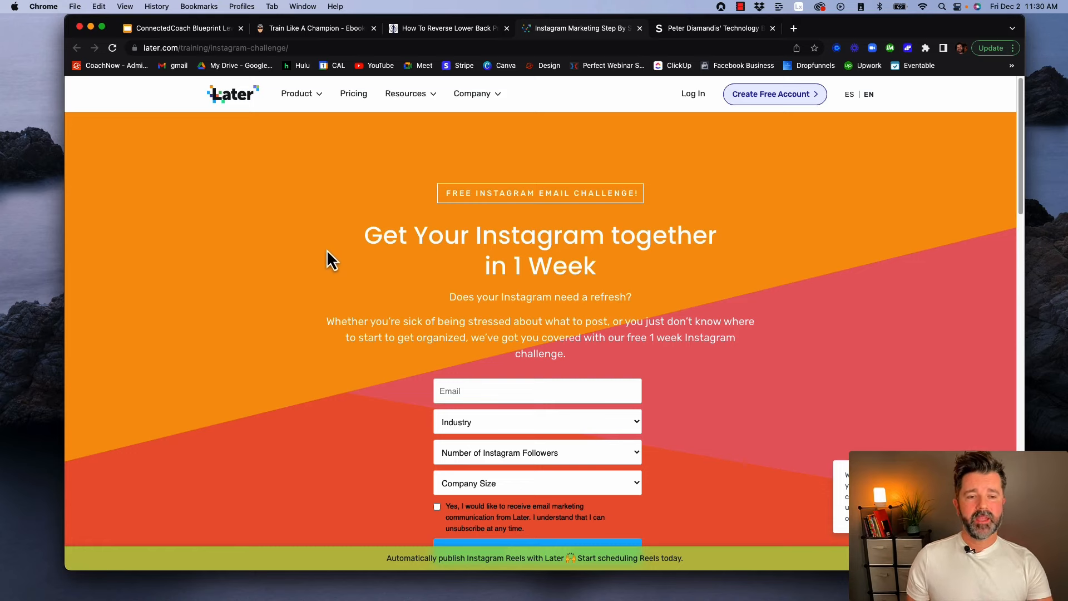
{"action": "scroll", "scroll_direction": "down", "scroll_amount": 3}
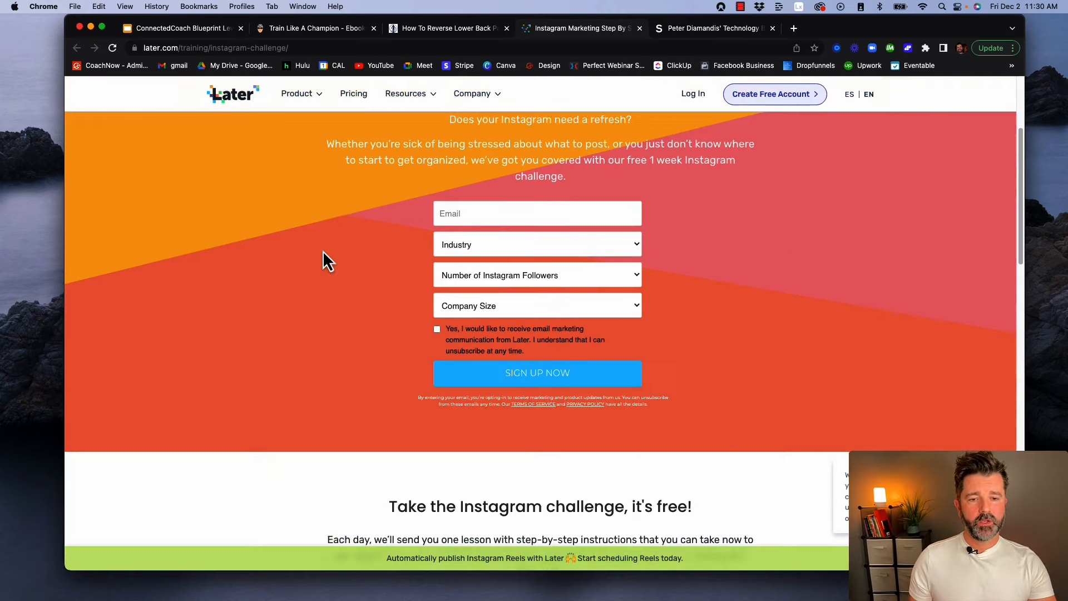
{"action": "scroll", "scroll_direction": "down", "scroll_amount": 3}
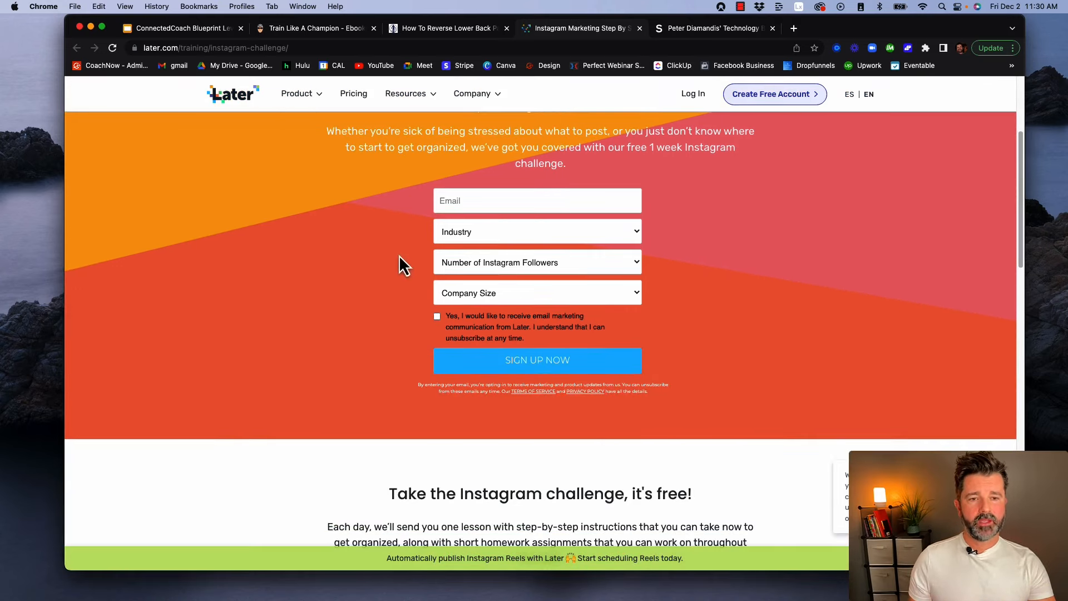
{"action": "scroll", "scroll_direction": "down", "scroll_amount": 3}
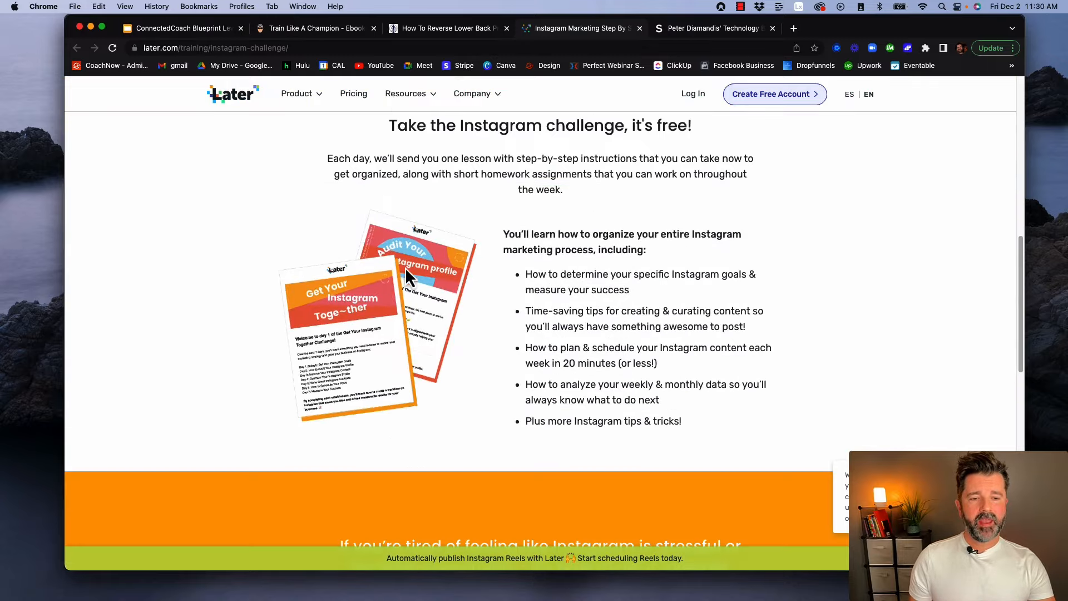
{"action": "scroll", "scroll_direction": "down", "scroll_amount": 3}
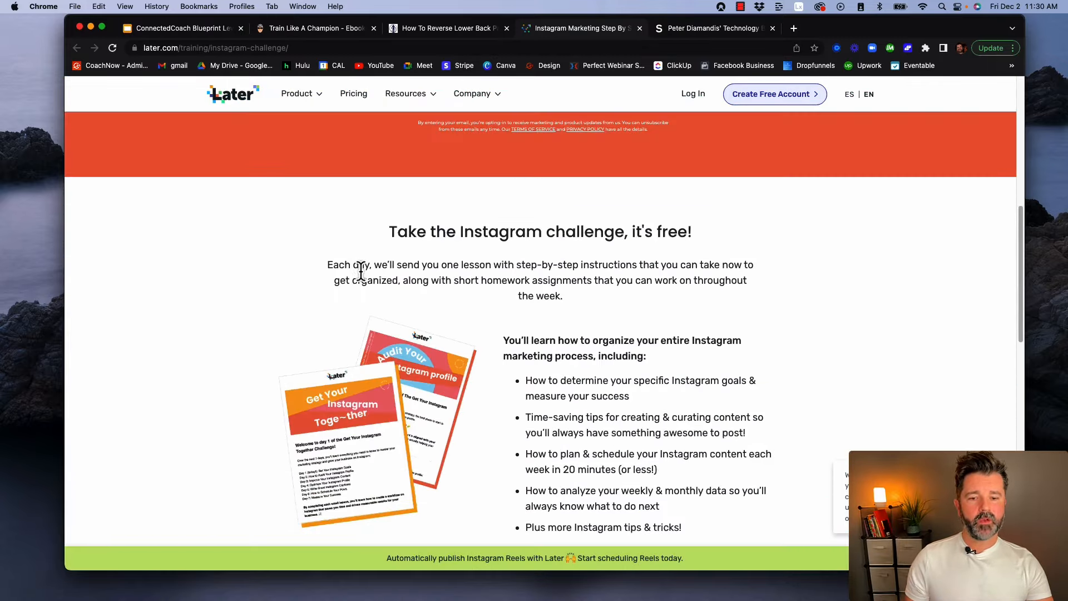
{"action": "scroll", "scroll_direction": "up", "scroll_amount": 3}
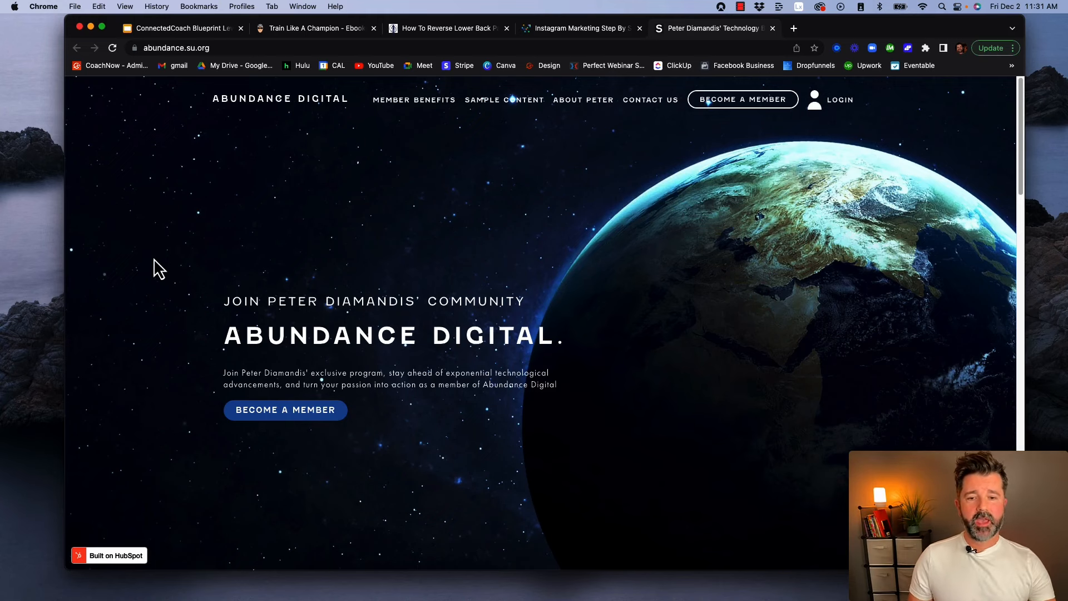
{"action": "scroll", "scroll_direction": "down", "scroll_amount": 3}
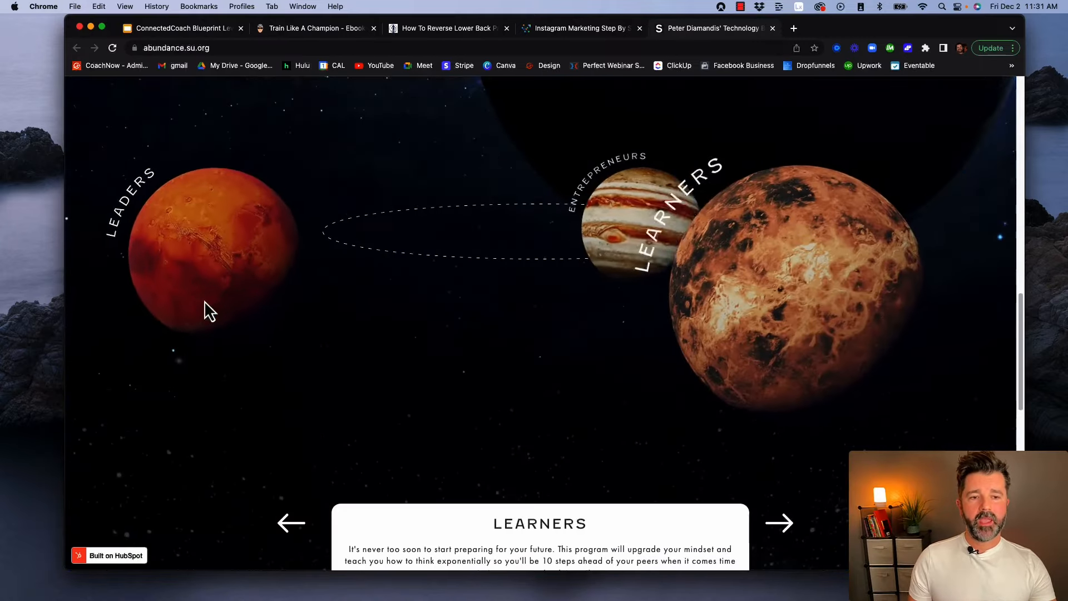
{"action": "scroll", "scroll_direction": "down", "scroll_amount": 3}
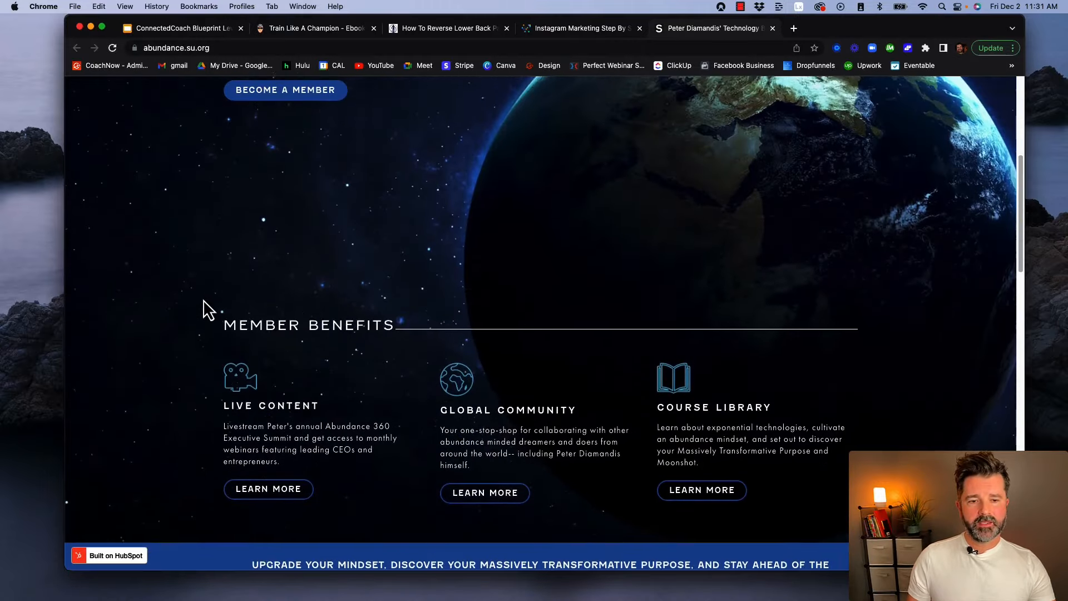
{"action": "scroll", "scroll_direction": "up", "scroll_amount": 3}
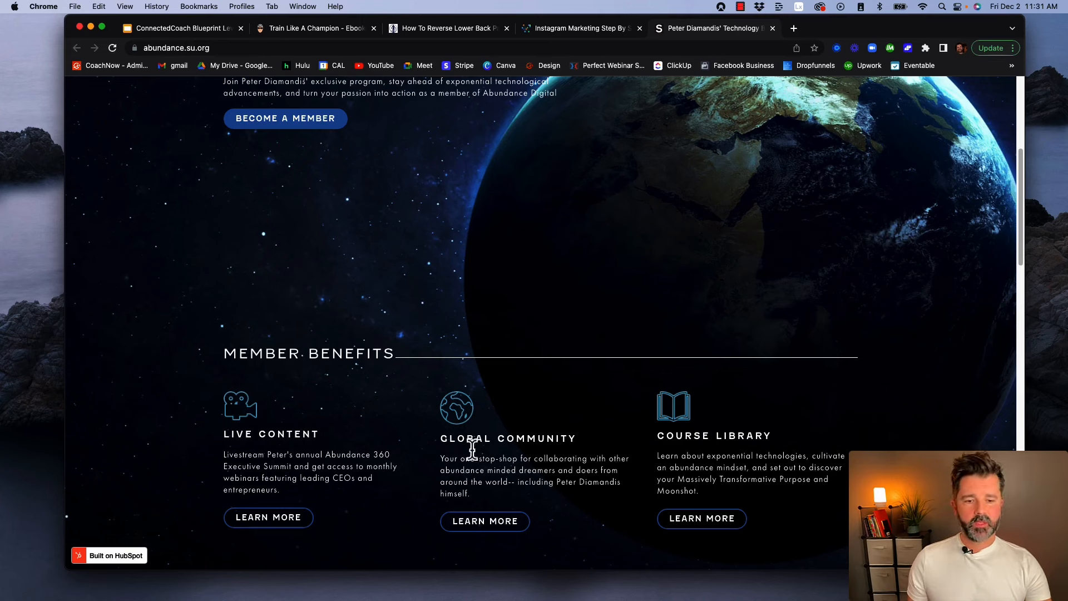
{"action": "mouse_move", "coordinate": [688, 427]}
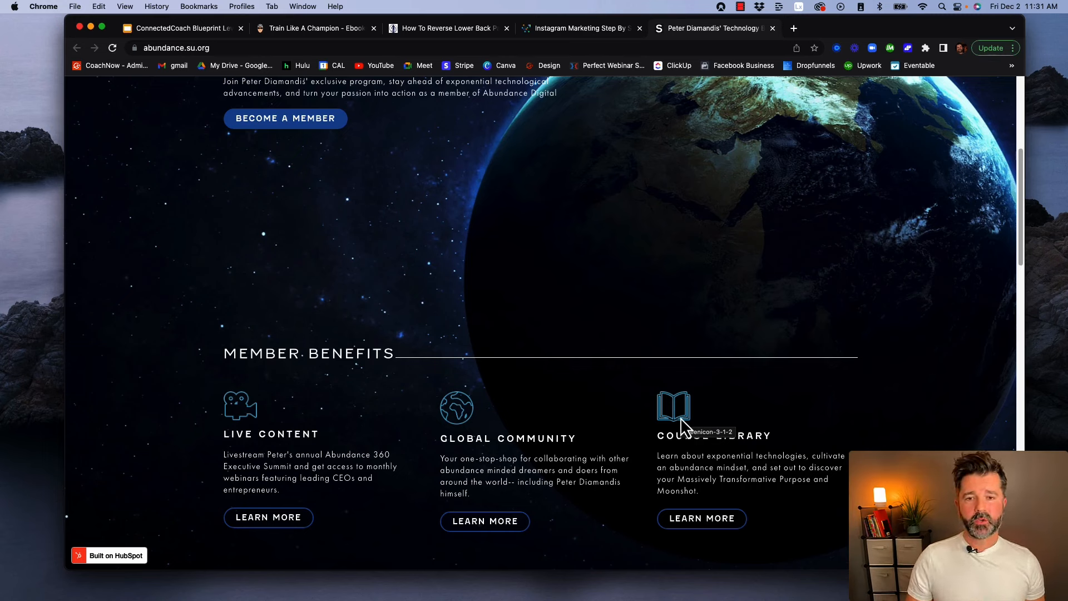
{"action": "mouse_move", "coordinate": [657, 428]}
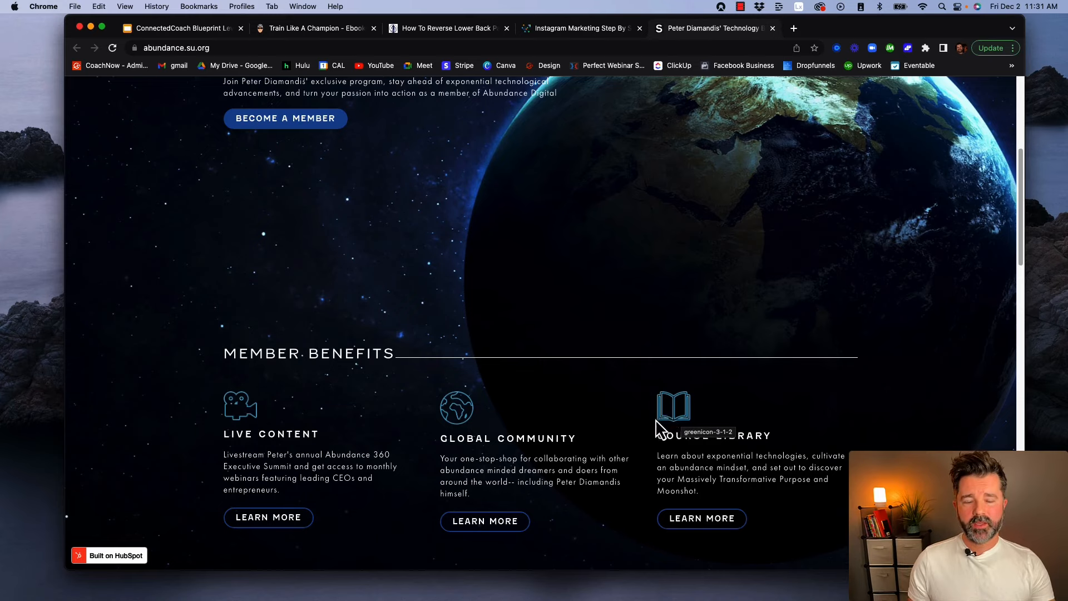